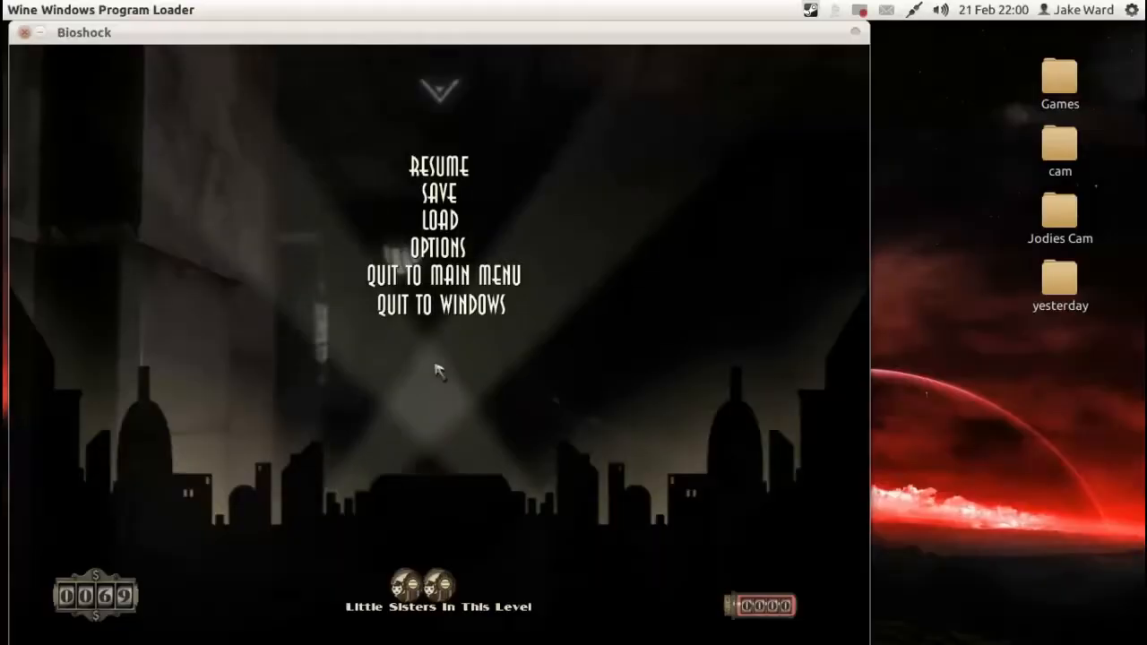
Step: Resume the game from the pause menu to reach the shocked turret
click(439, 166)
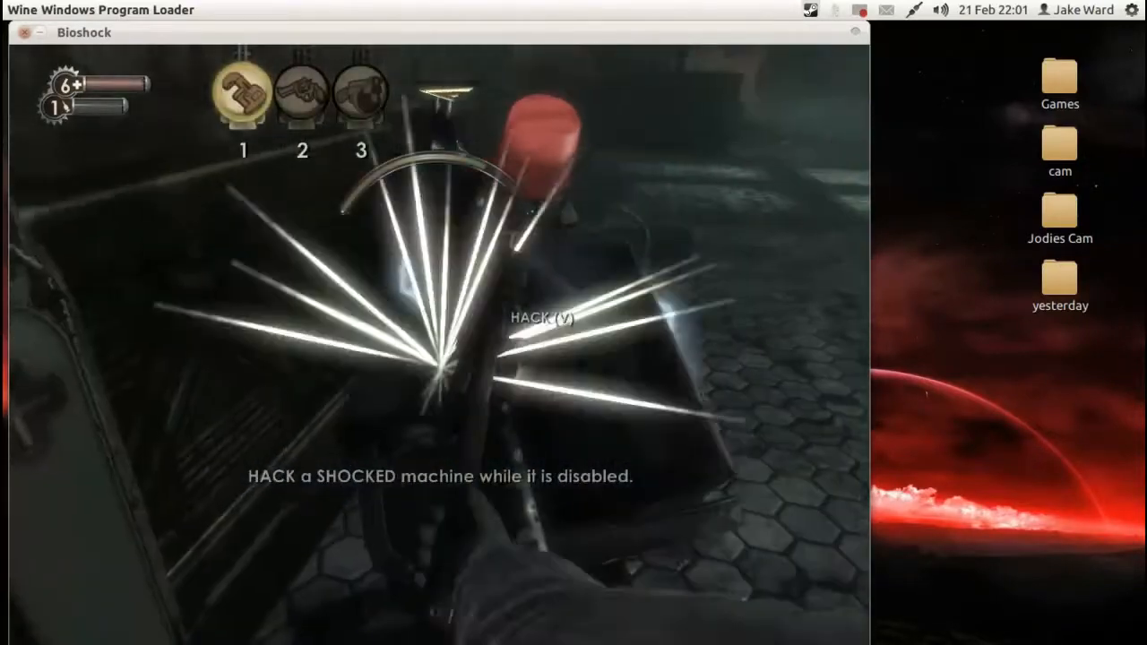
Step: Hack the first turret, swapping straight and elbow pipe tiles to extend the flow route
key(v)
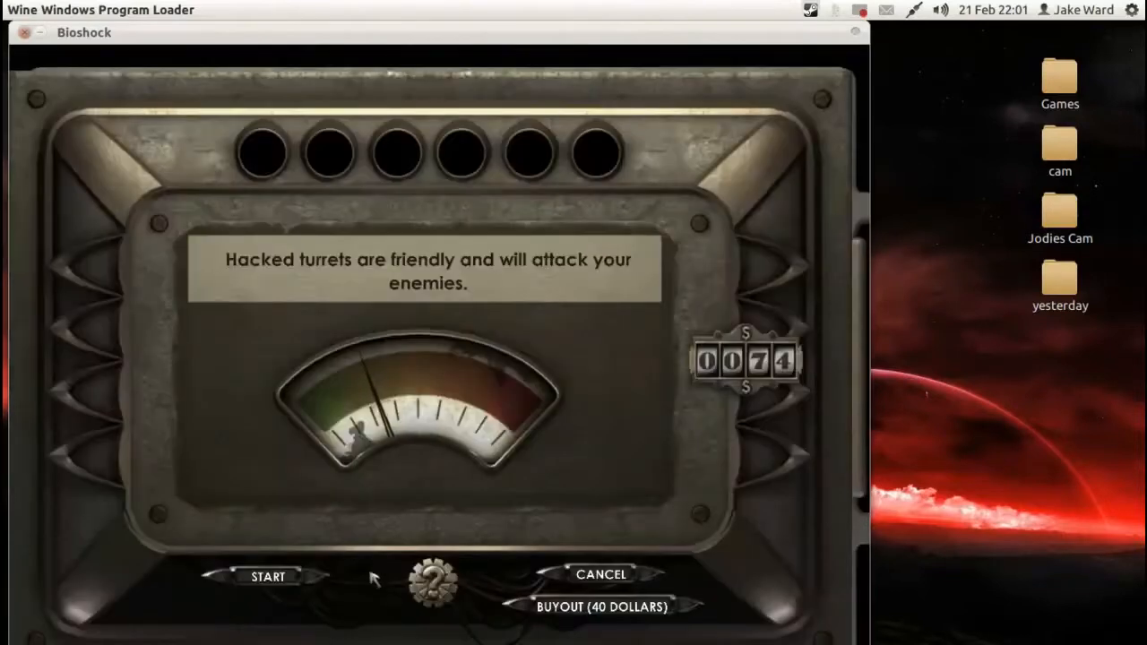
click(267, 576)
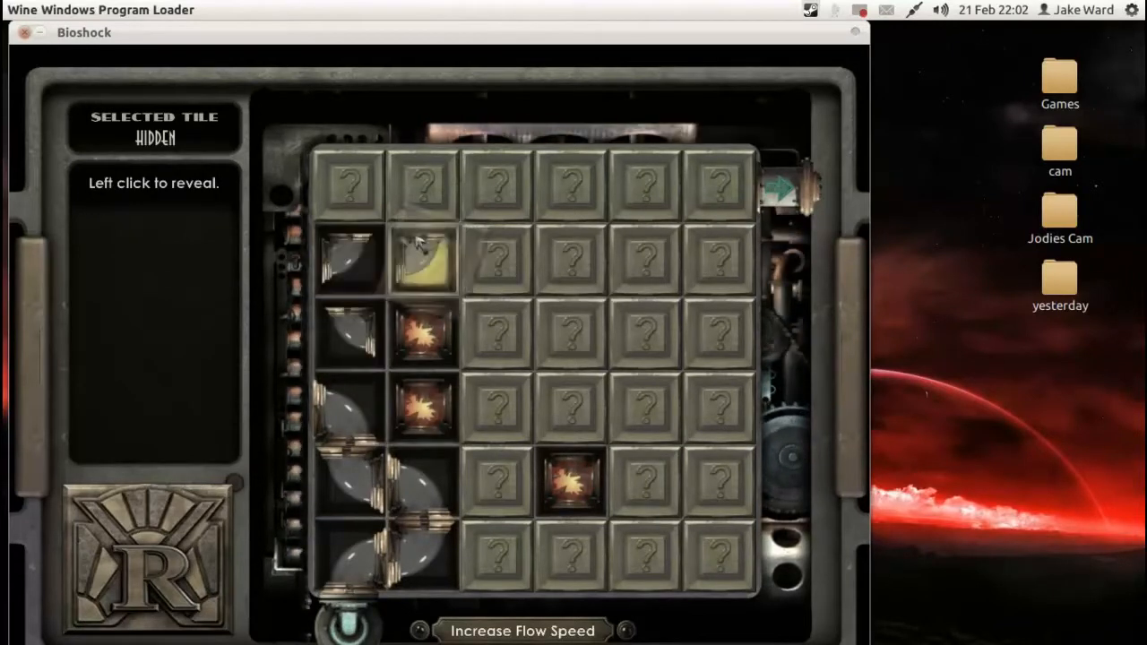
click(498, 184)
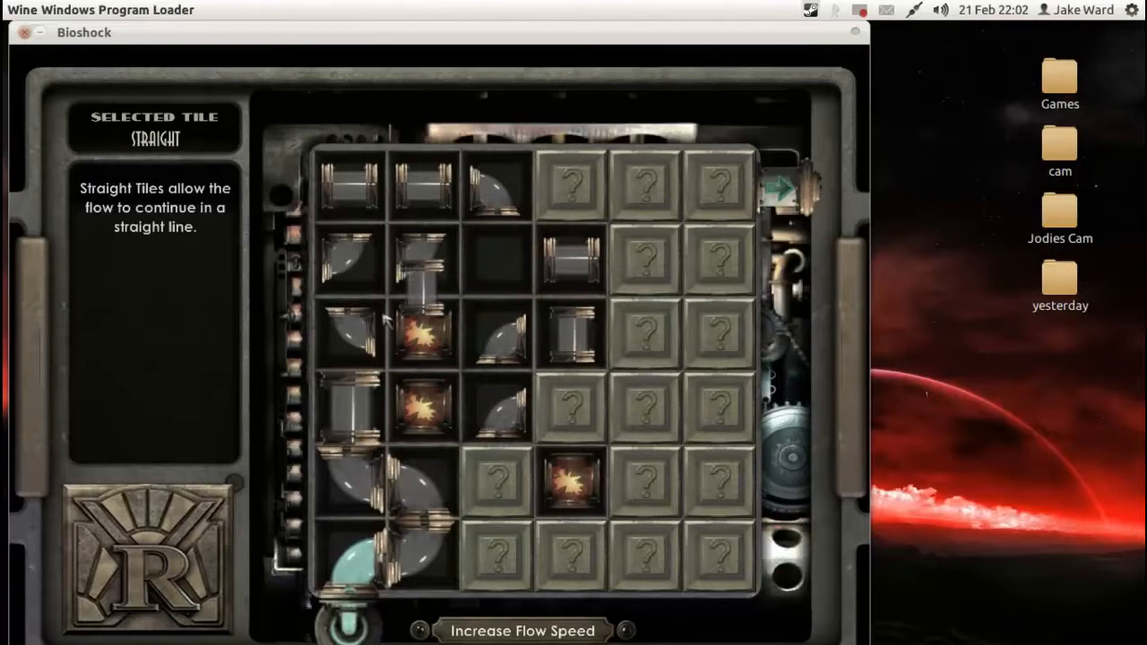
click(495, 183)
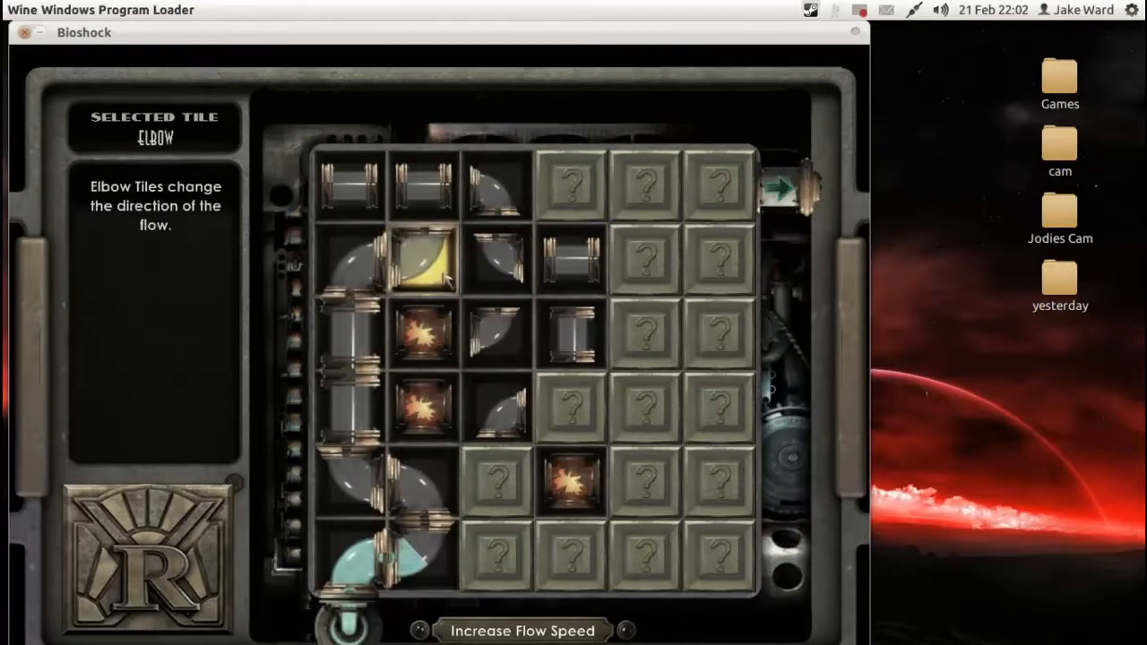
click(422, 255)
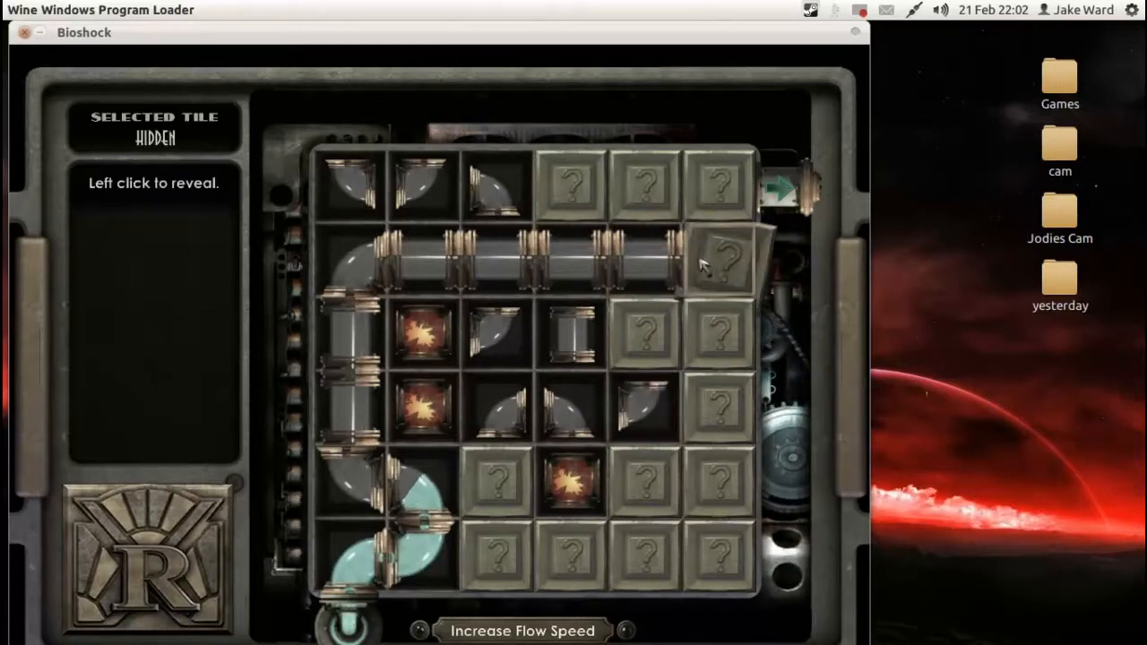
click(722, 188)
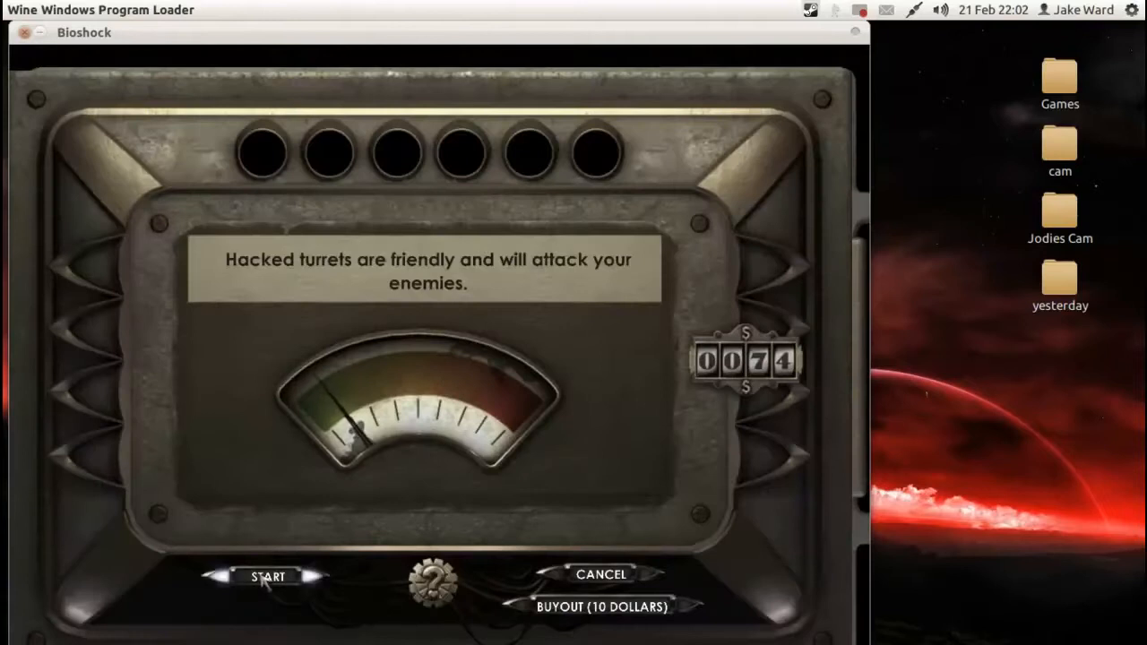
Step: Start the second turret's pipe puzzle, swapping and revealing top-row tiles
click(267, 575)
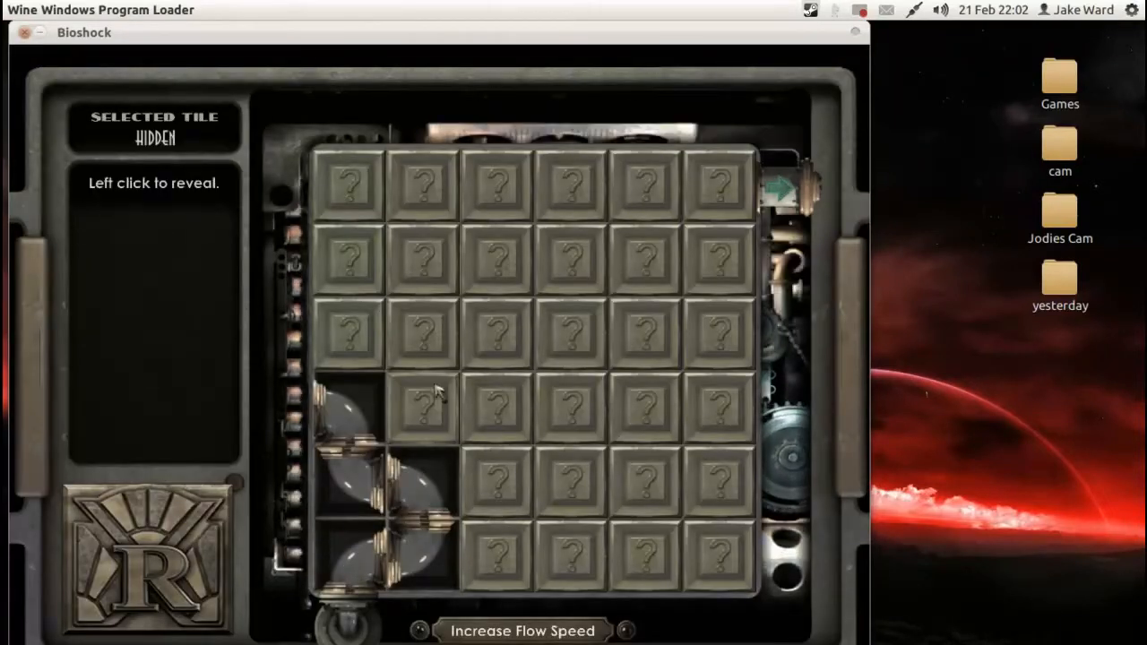
click(422, 183)
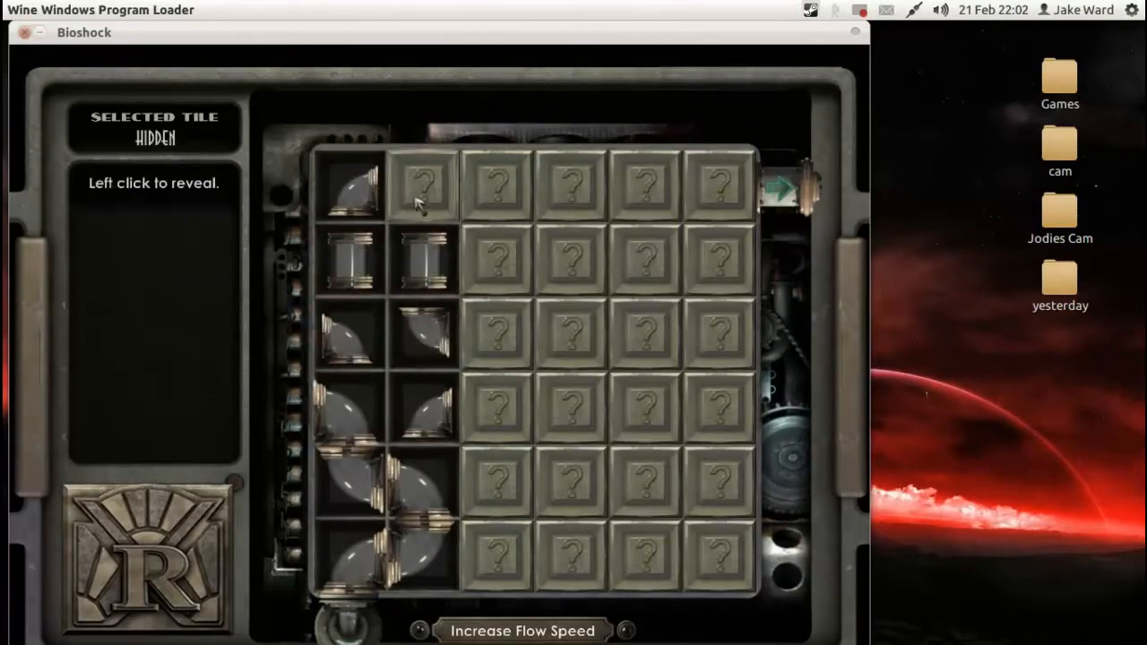
click(422, 183)
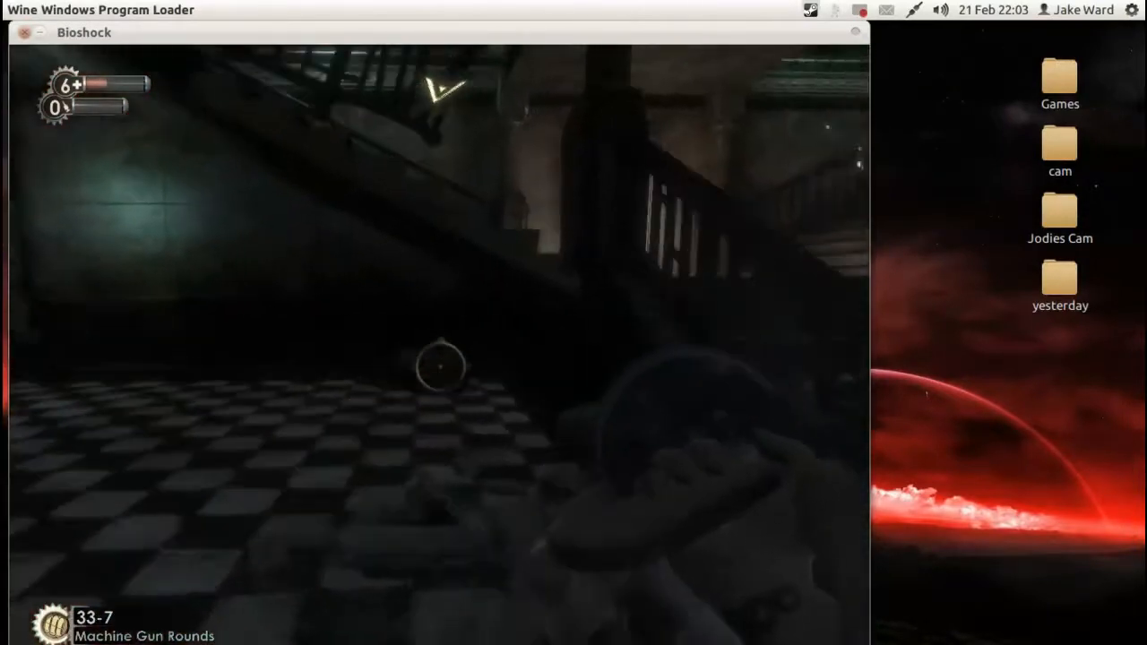
Step: Pause the game and save progress to a new save slot
key(Escape)
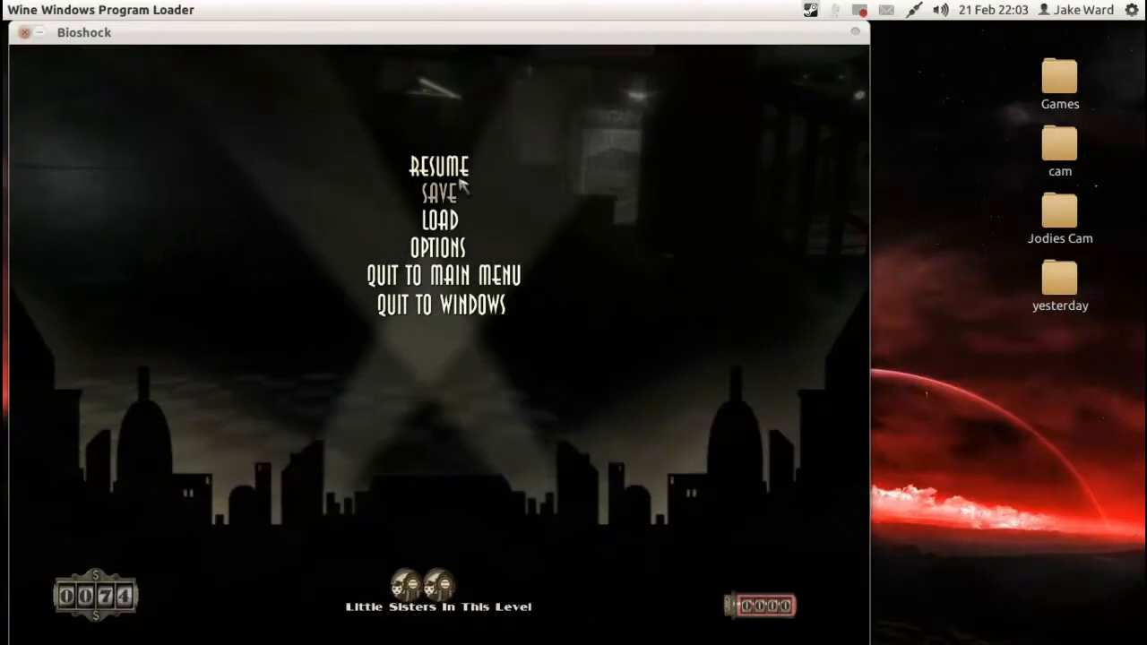
click(438, 192)
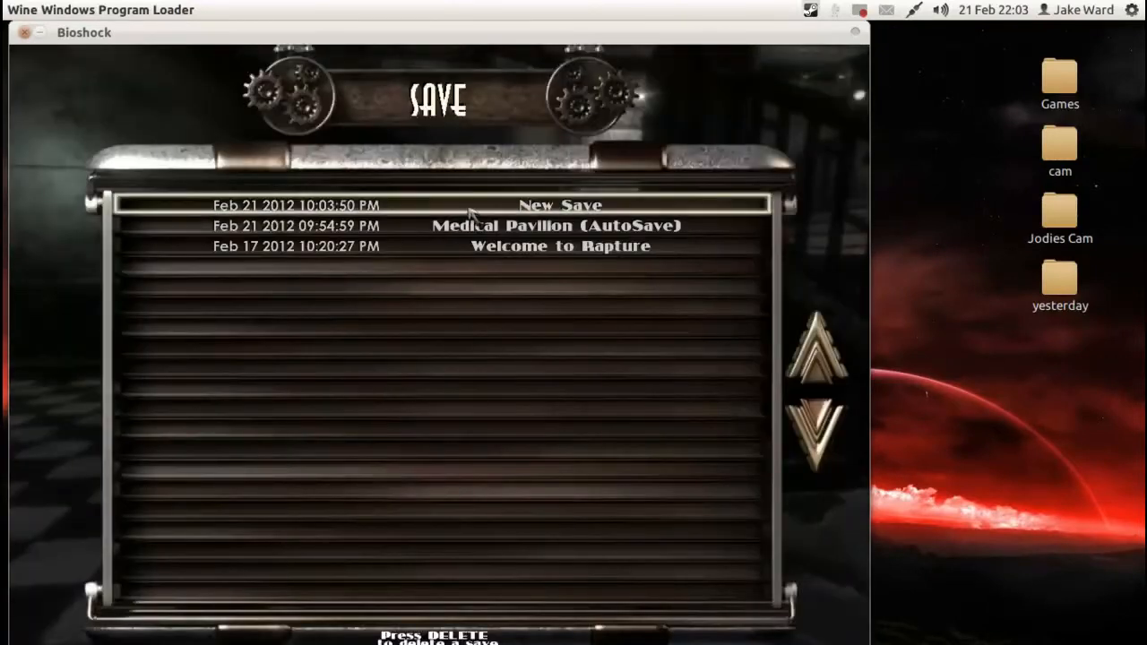
click(561, 205)
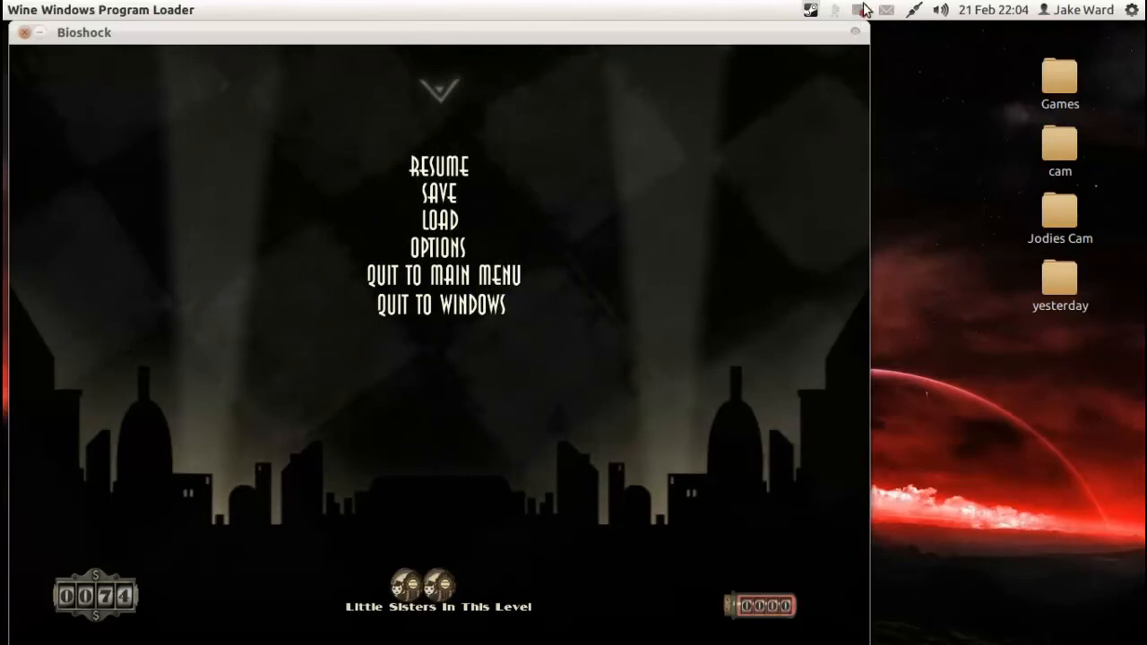
click(860, 10)
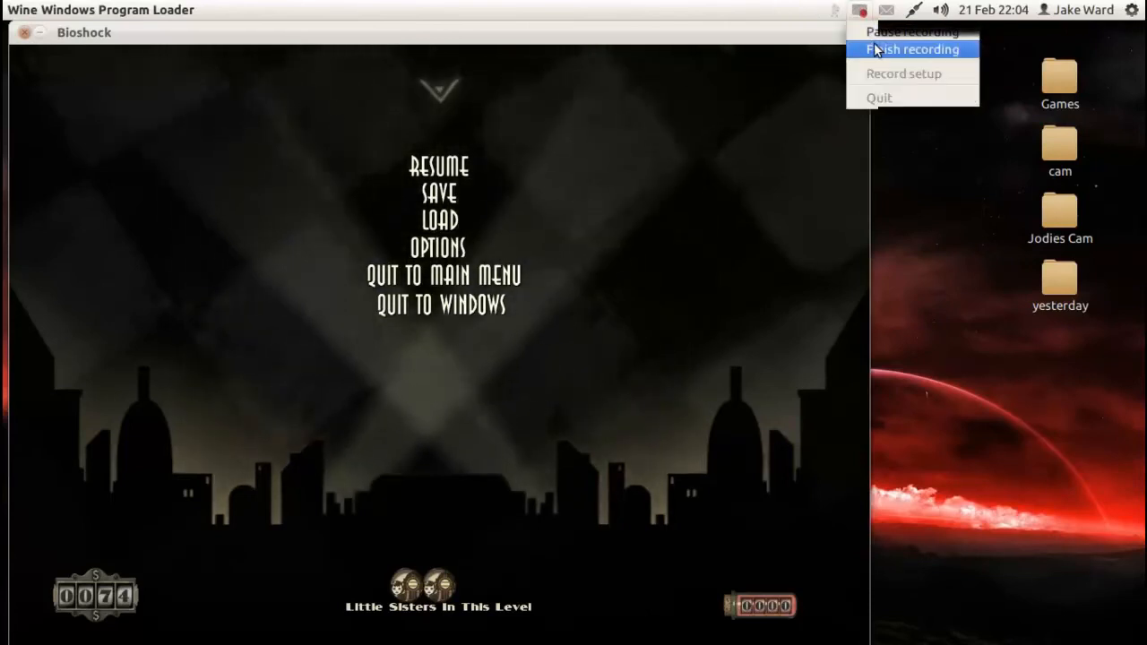